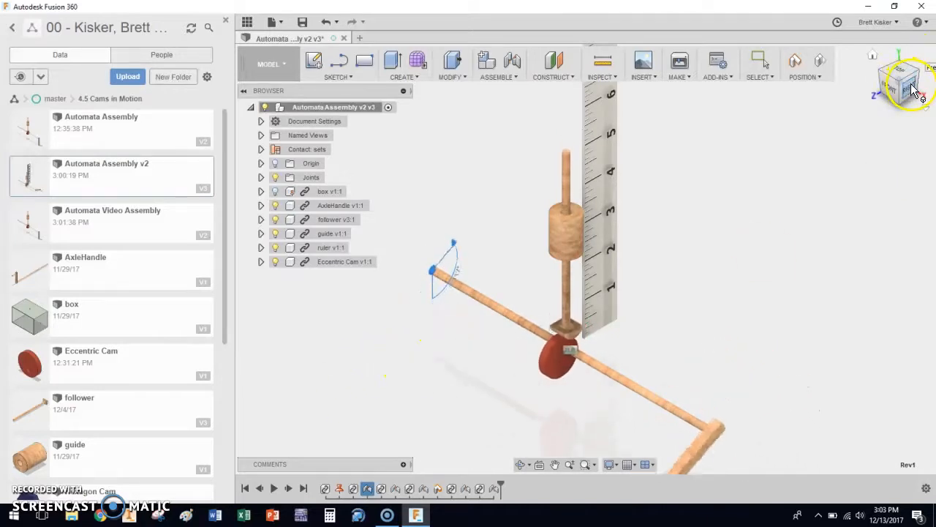
Open the Eccentric Cam v1:1 component in its own design tab for editing
click(900, 77)
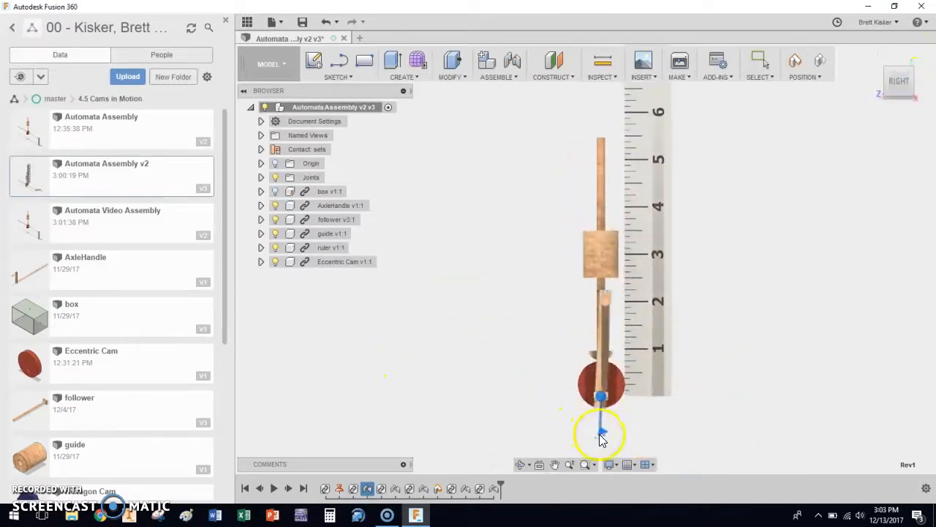
drag(600, 431, 625, 377)
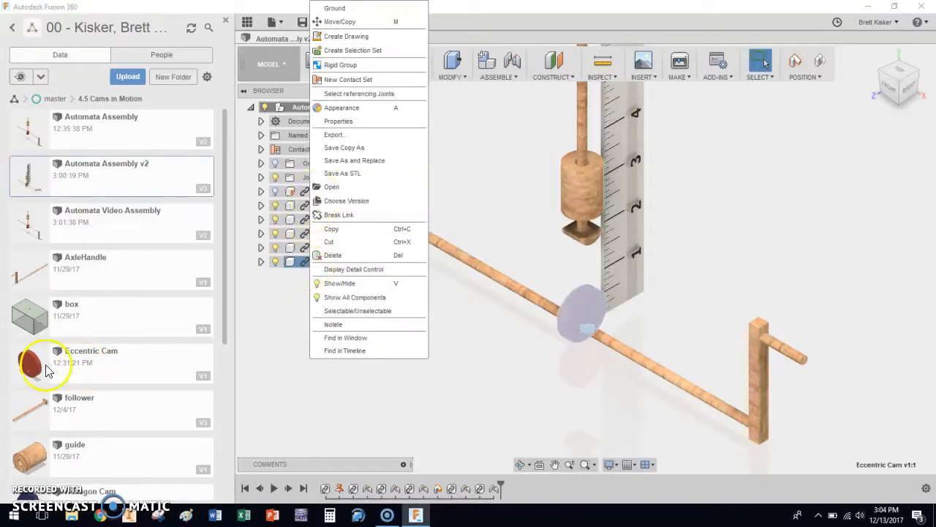
click(331, 187)
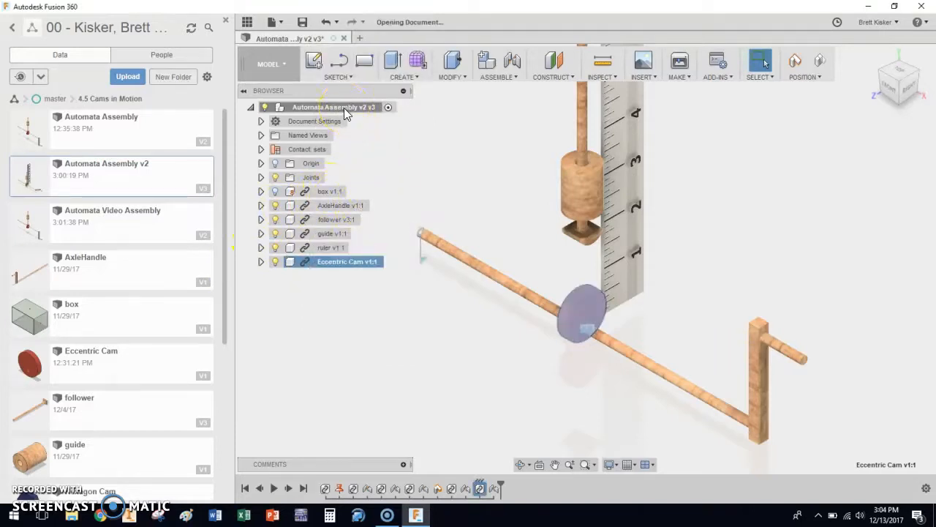
double_click(347, 261)
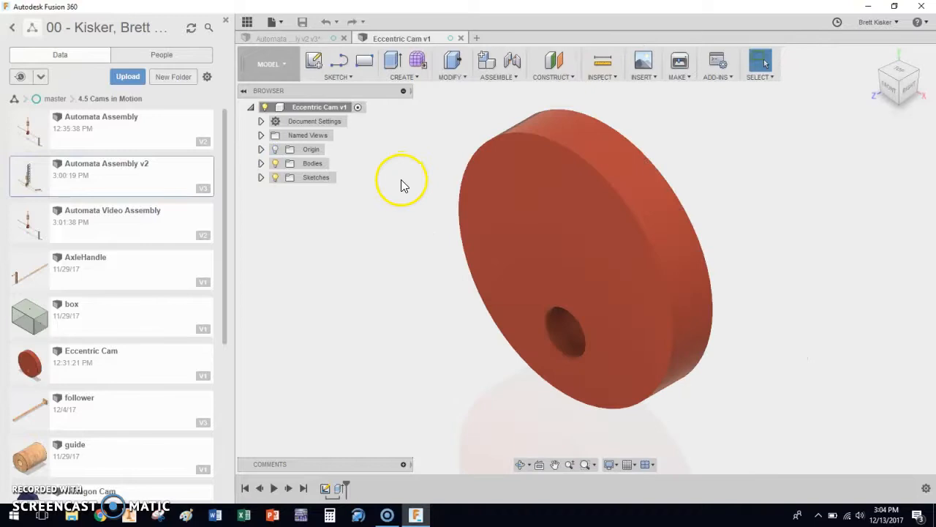
click(403, 65)
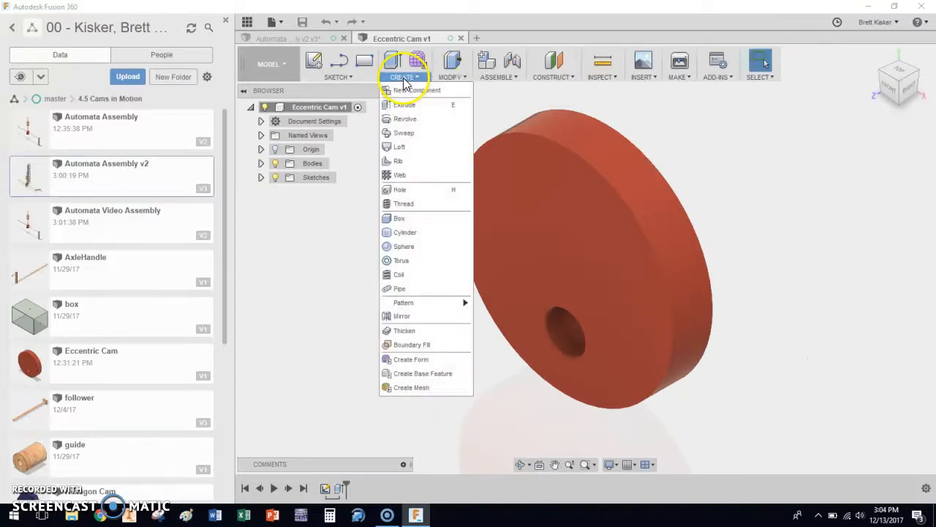
click(451, 64)
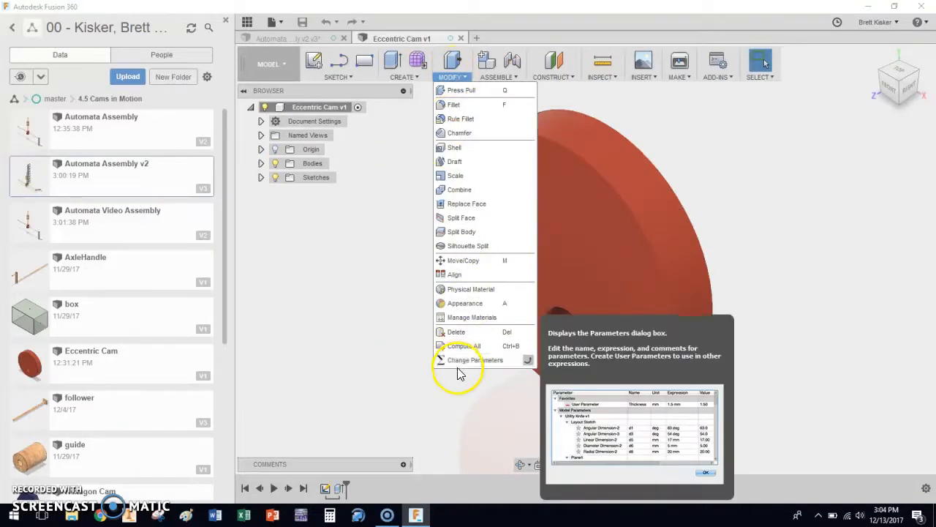
Change the cam's dia parameter from 1.0 in to 1.25 in
click(474, 359)
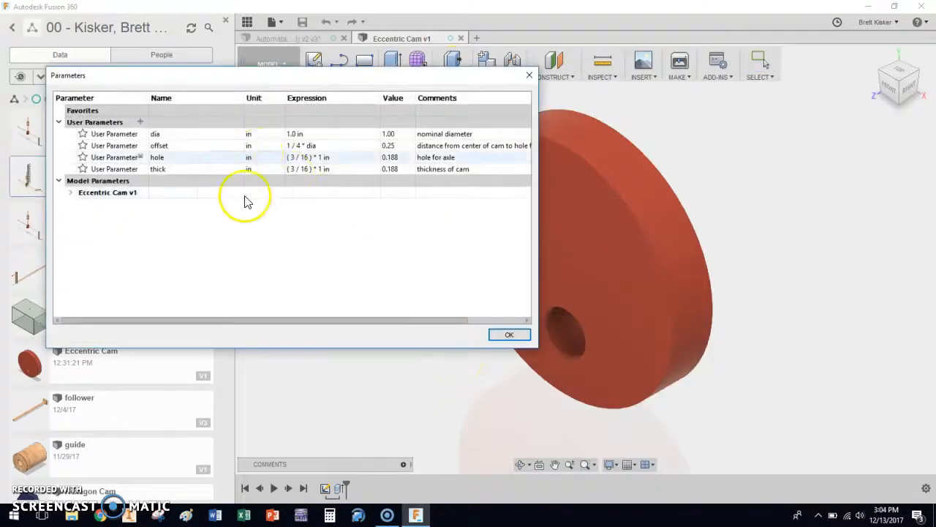
mouse_move(360, 197)
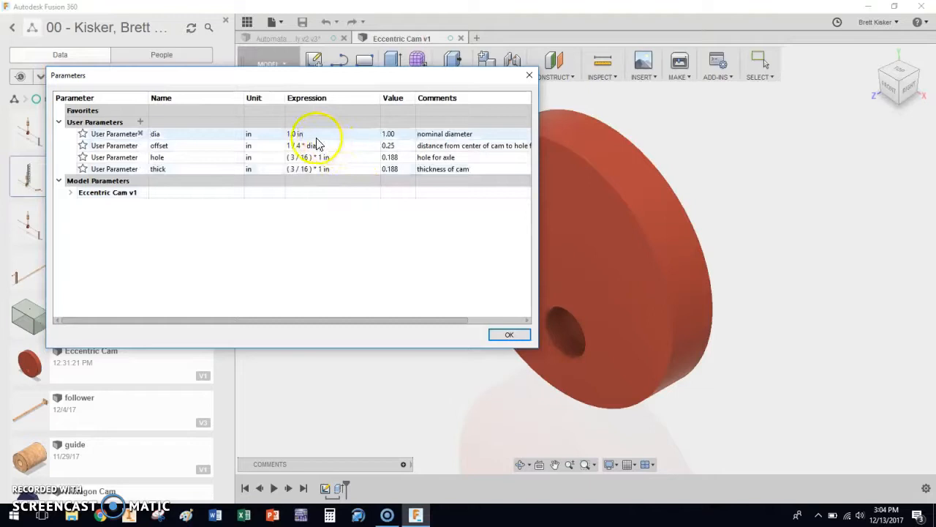
double_click(316, 134)
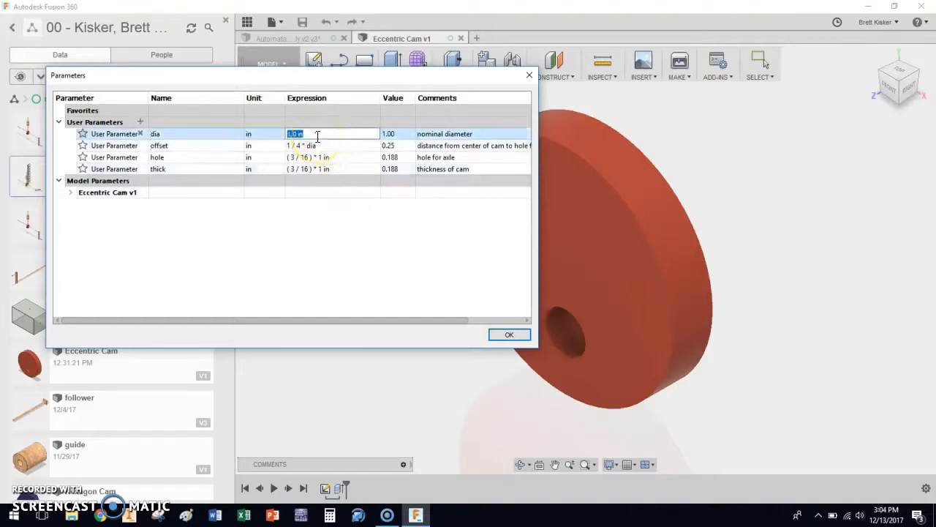
text(1.25)
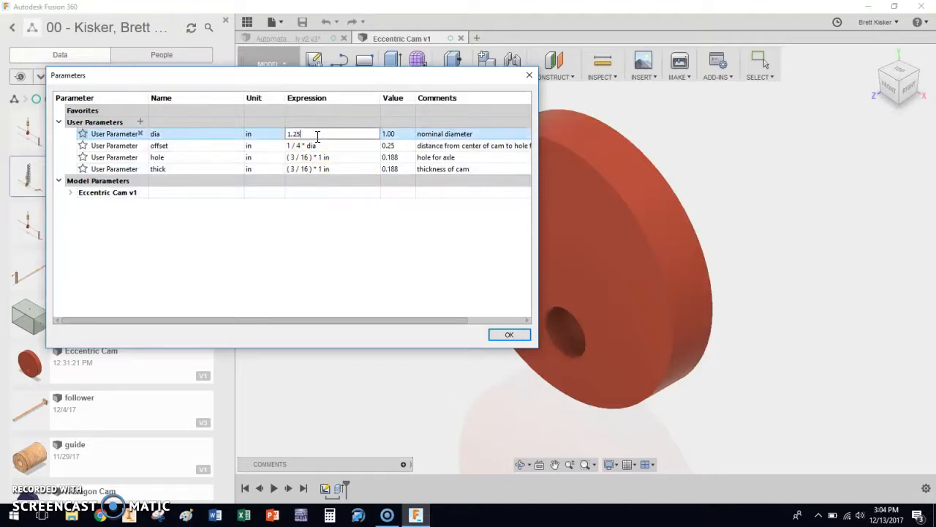
key(Return)
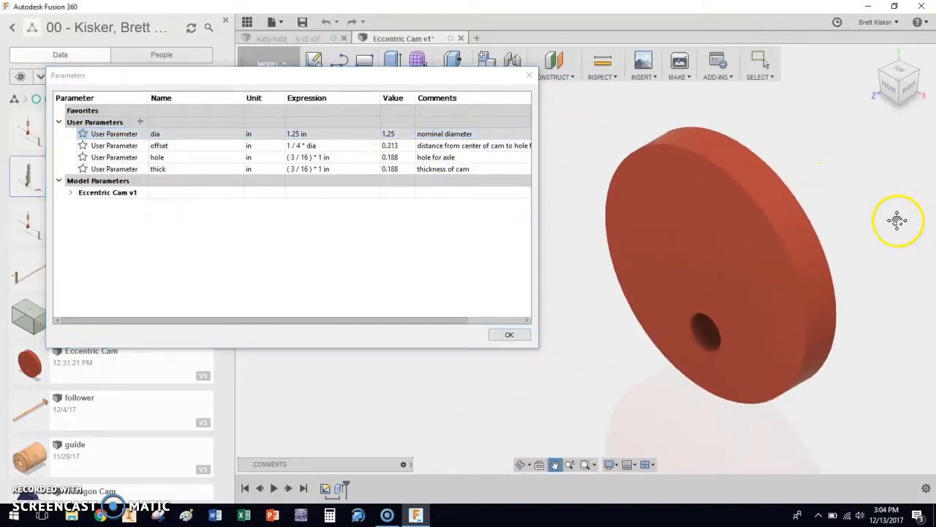
click(509, 334)
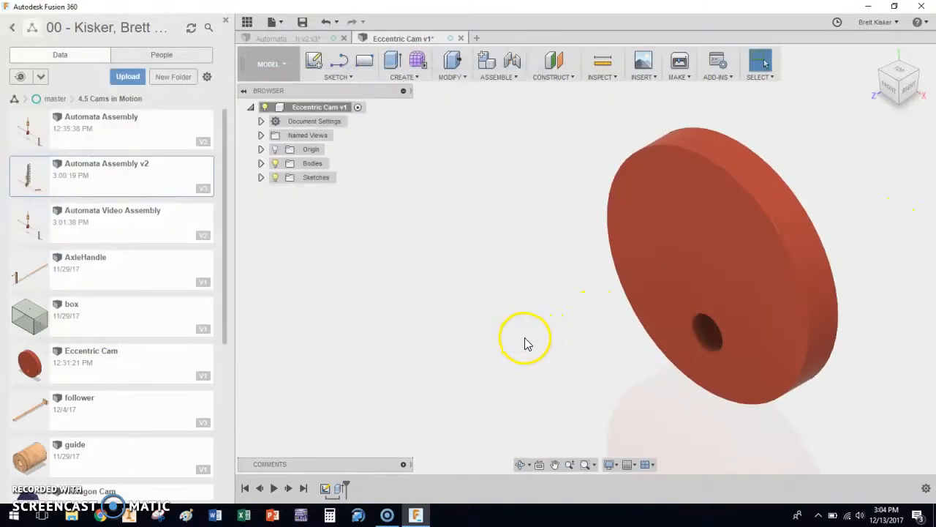
Save cam version 2 described 'Dia = 1.25' and return to the Automata Assembly
click(302, 22)
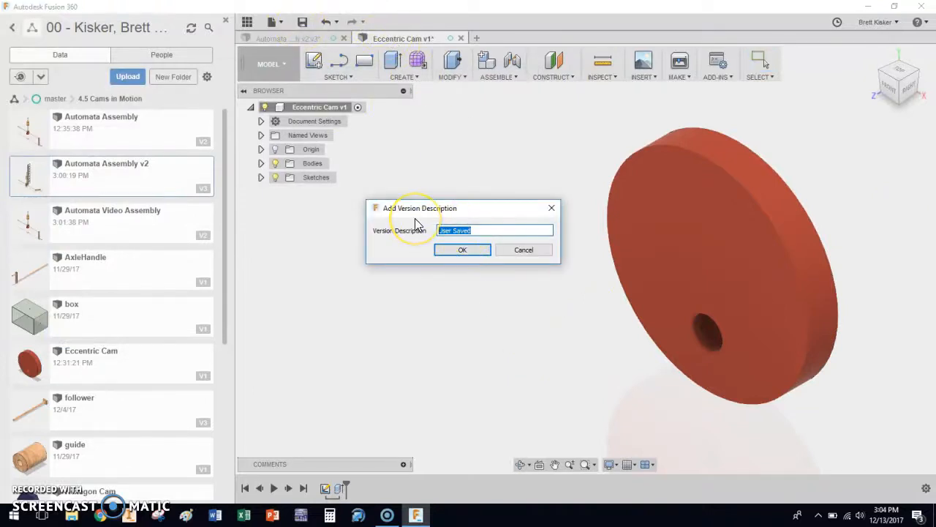
text(Dia = i)
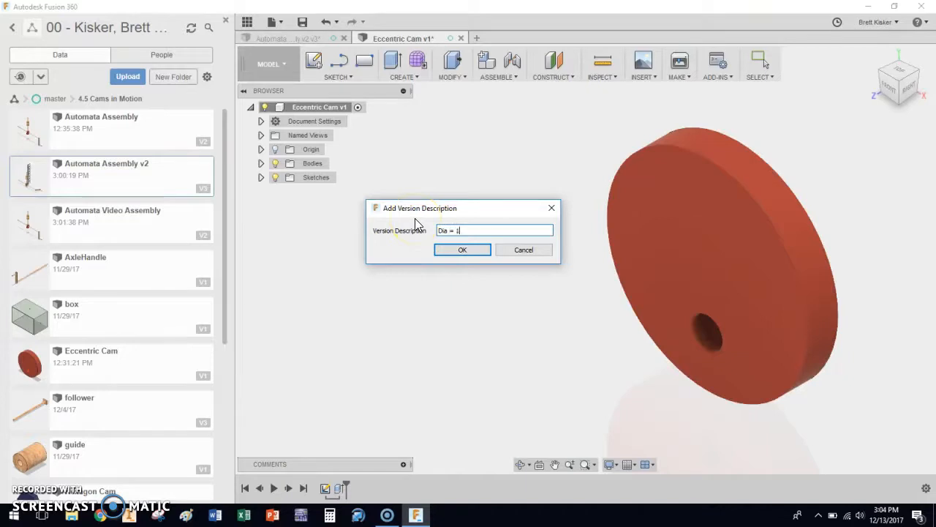
text(1.25)
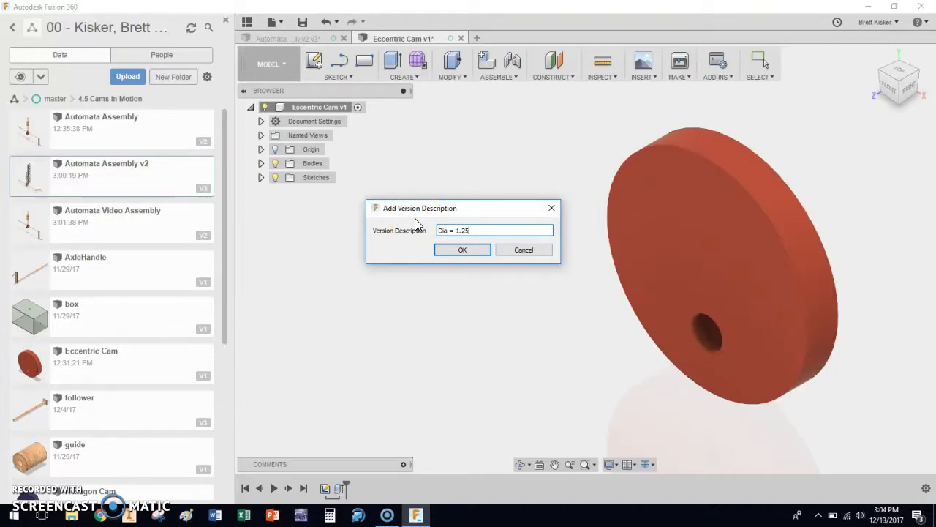
click(462, 250)
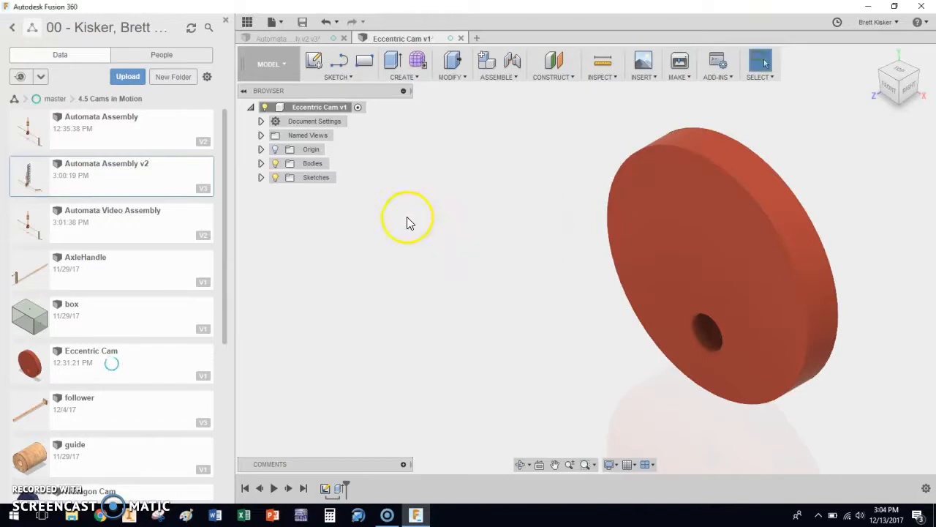
mouse_move(454, 201)
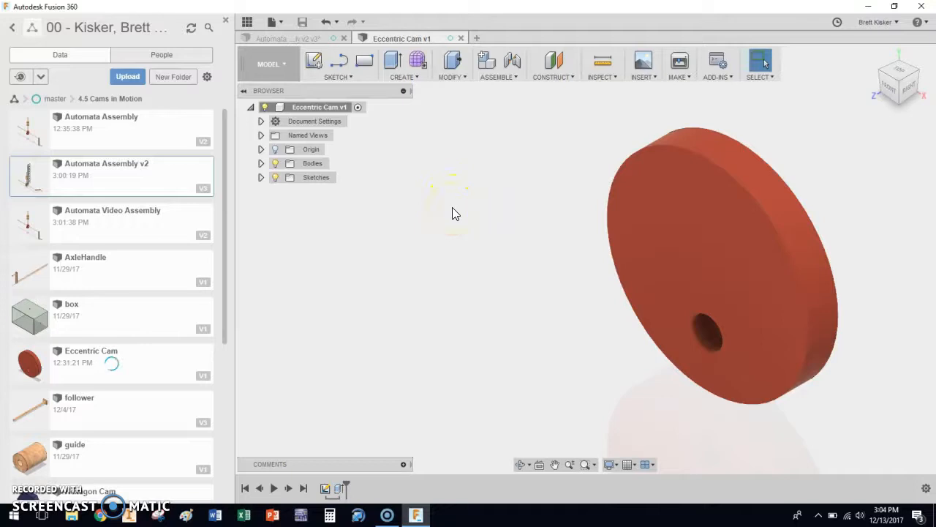
click(285, 38)
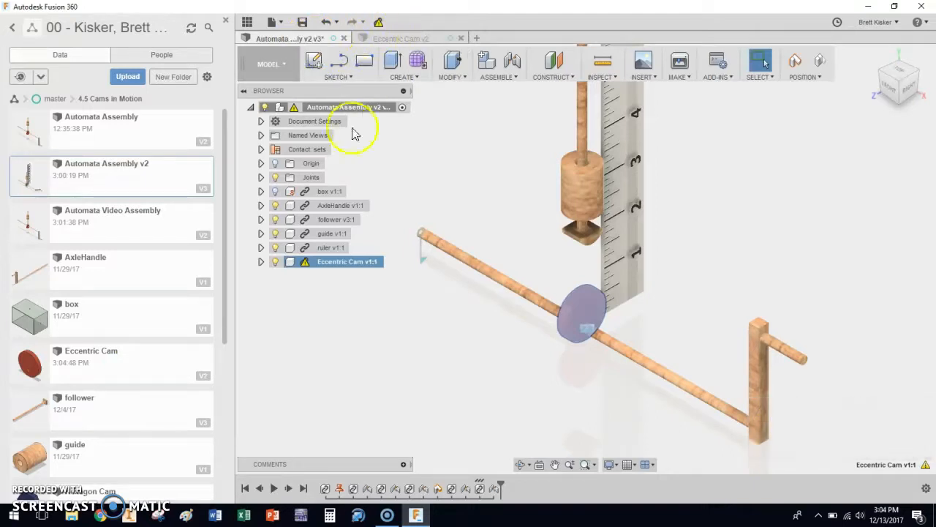
mouse_move(306, 261)
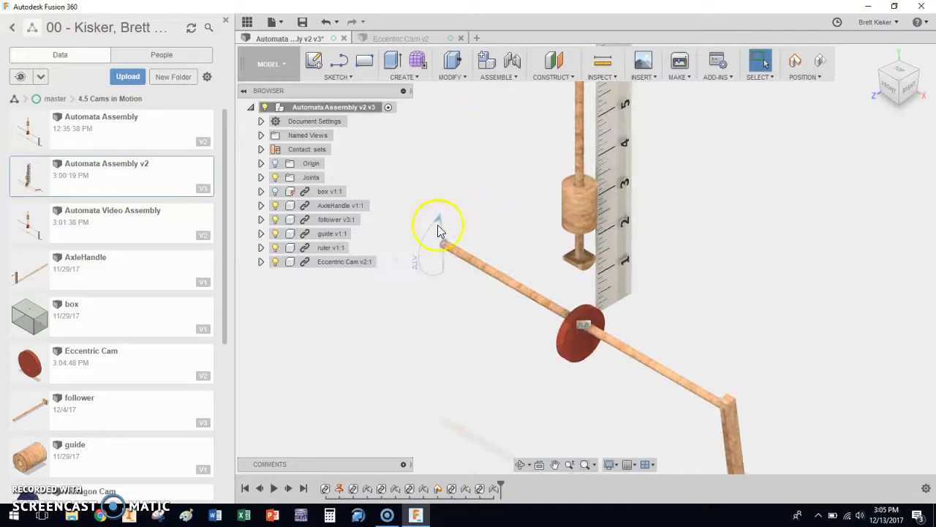
Animate the mechanism from the axle joint, then return to the Home view
right_click(439, 241)
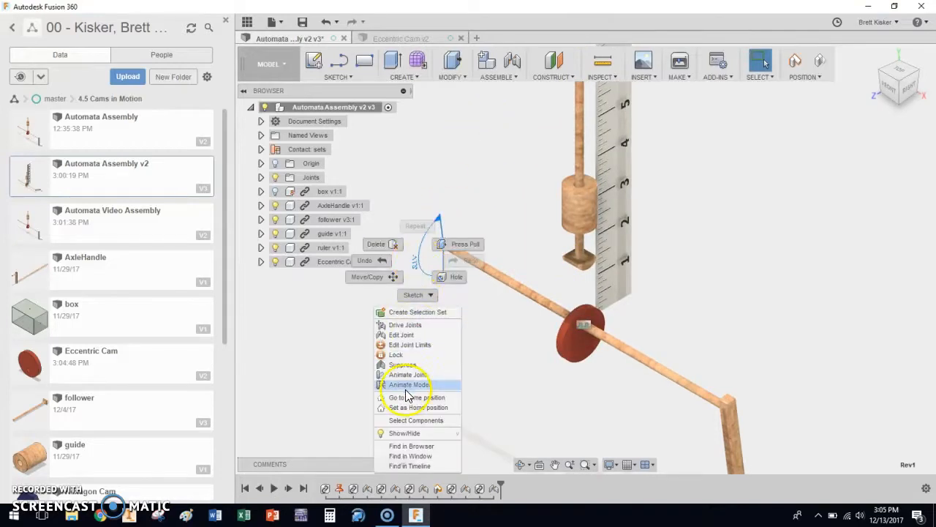
click(409, 384)
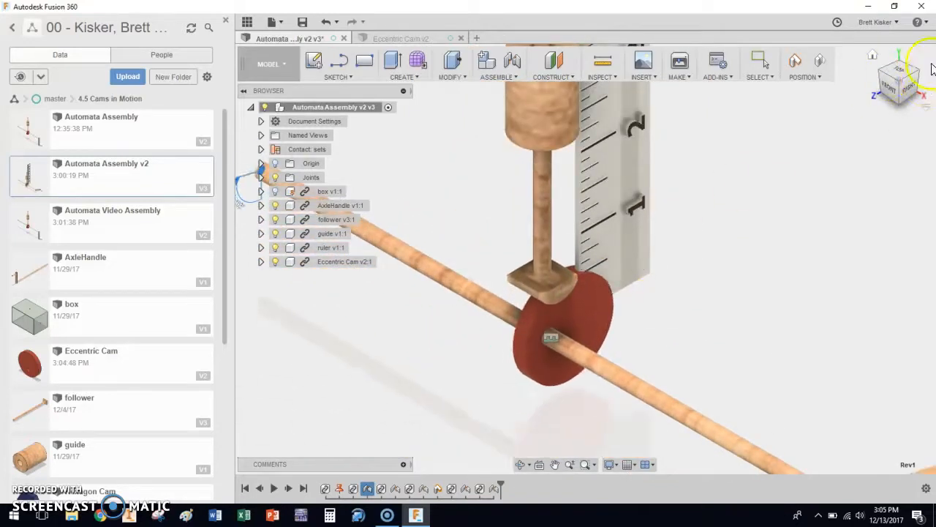
click(909, 80)
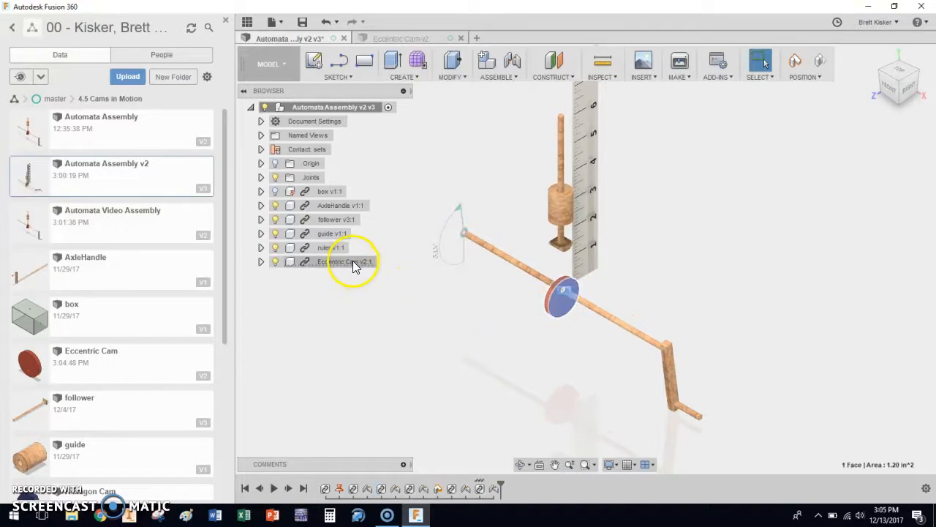
Delete Eccentric Cam v2:1 from the assembly, confirming the reference warning
right_click(345, 261)
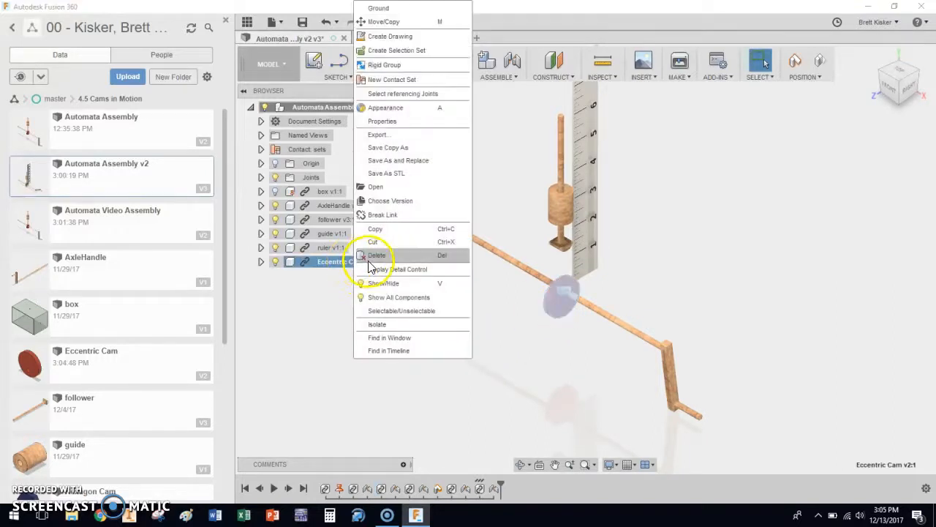
click(377, 254)
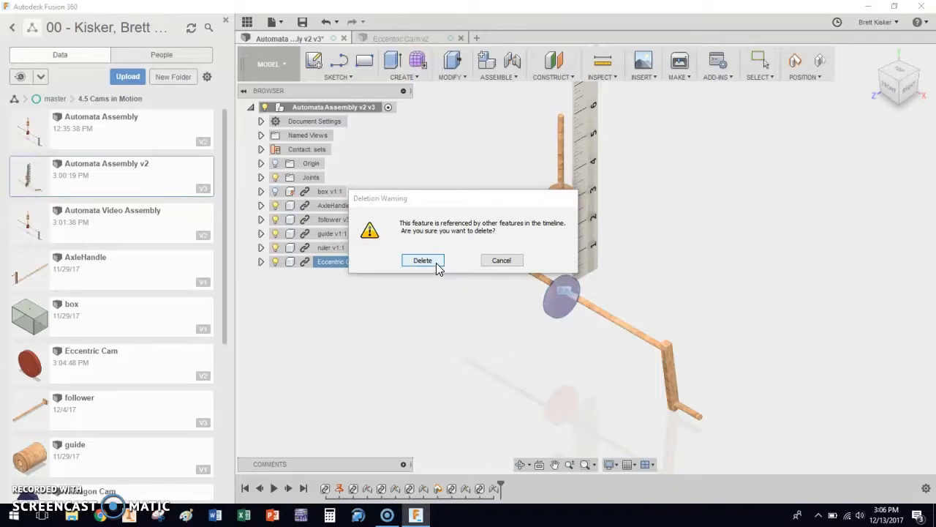
click(422, 260)
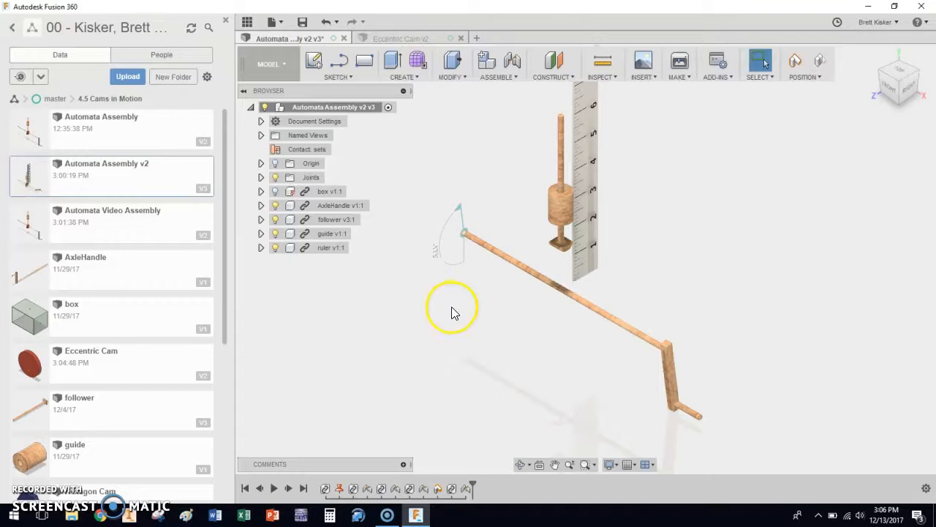
Insert the Hexagon Cam from the Data Panel, rotated 90 deg about Y
scroll(down, 3)
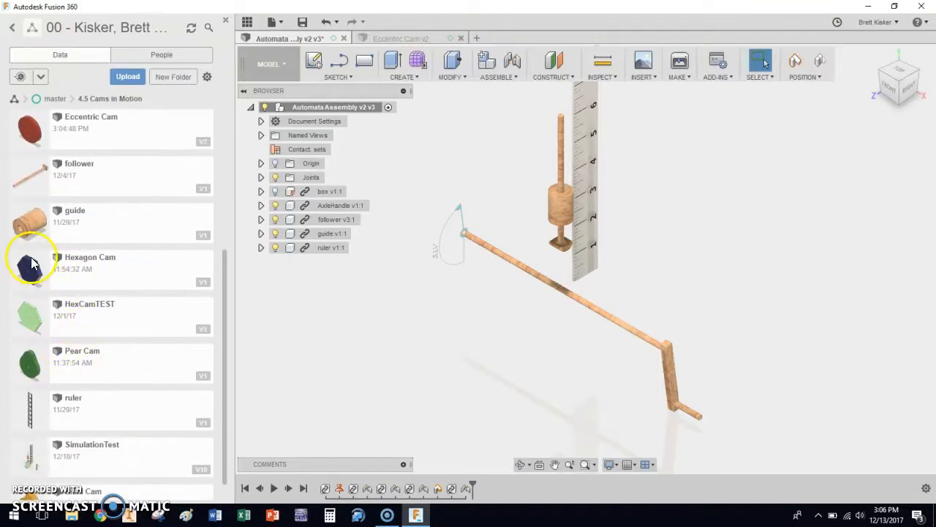
mouse_move(504, 367)
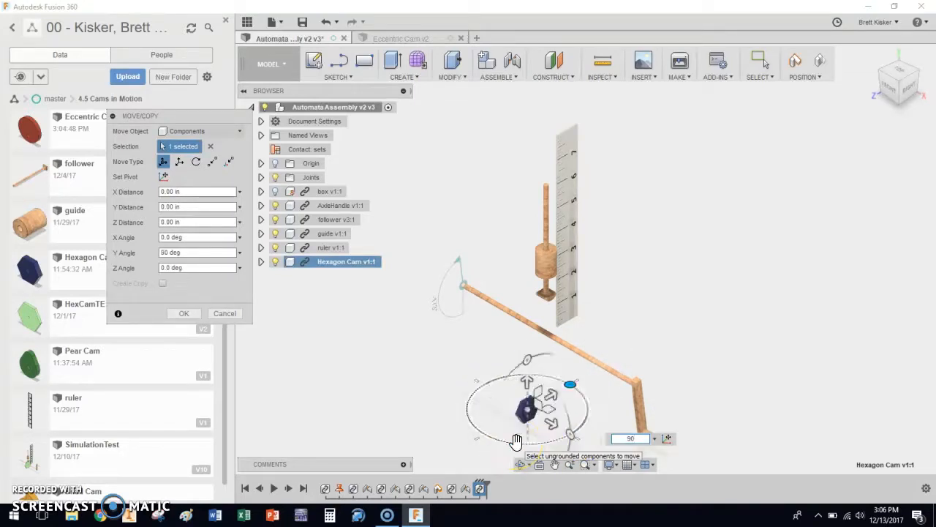
click(183, 313)
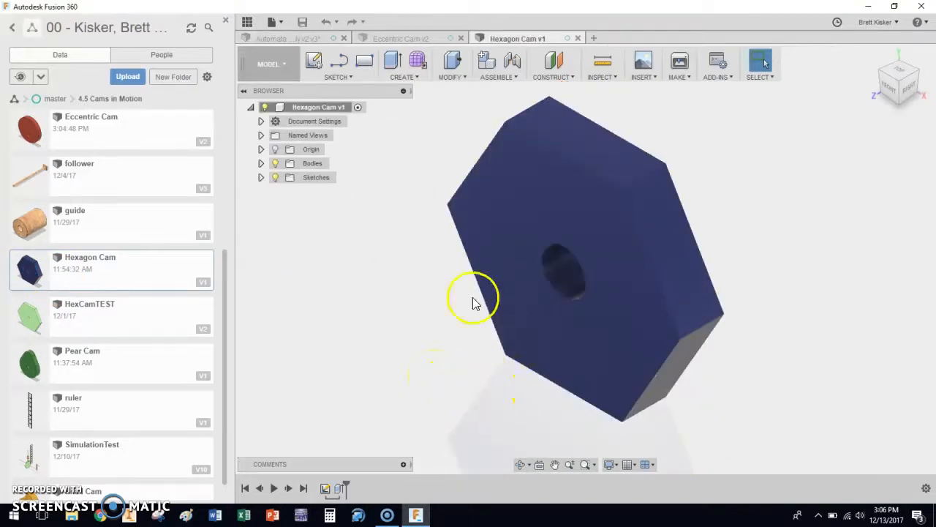
Set the Hexagon Cam's dia user parameter to 0.75 in
click(451, 64)
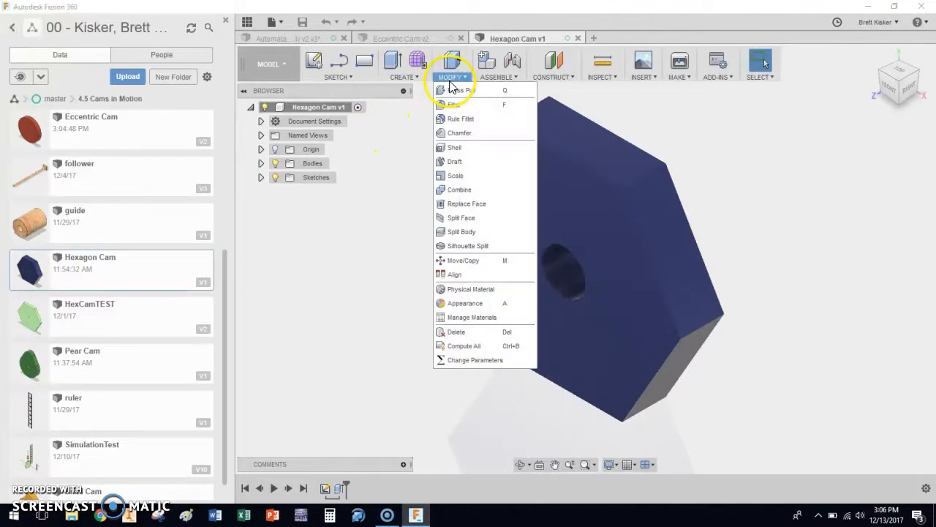
mouse_move(475, 359)
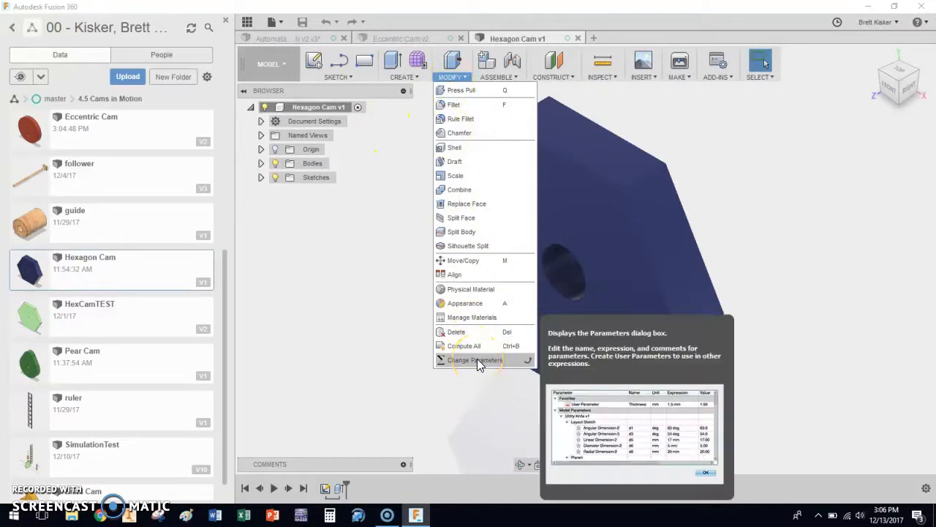
click(474, 359)
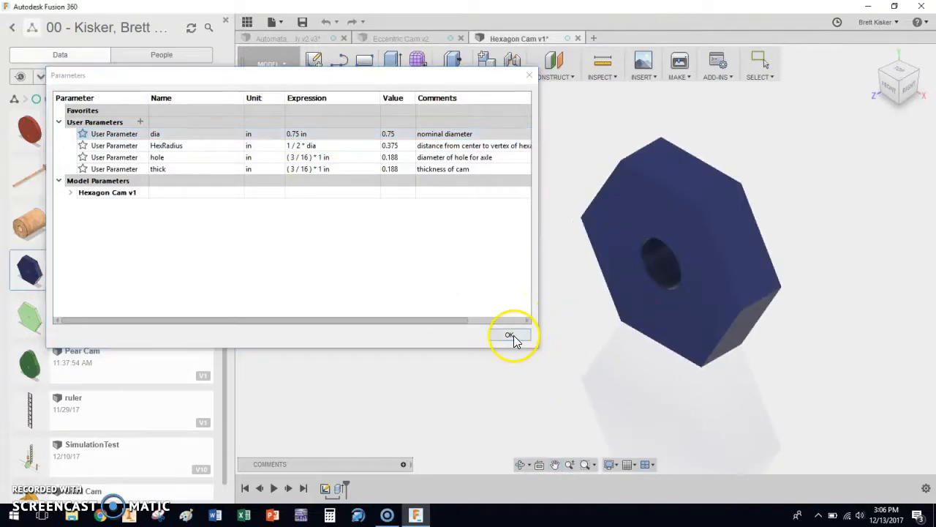
click(509, 335)
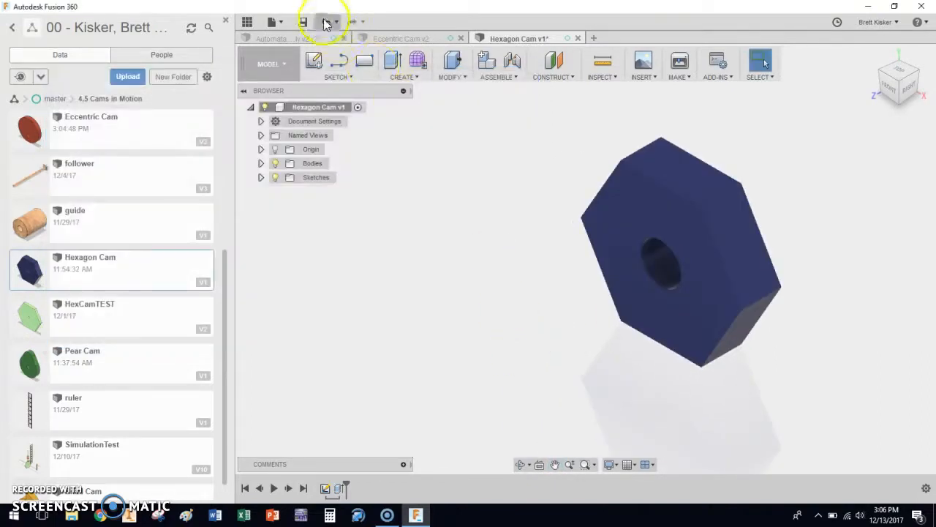
Save a new Hexagon Cam version with a 'Dia =' description
click(302, 21)
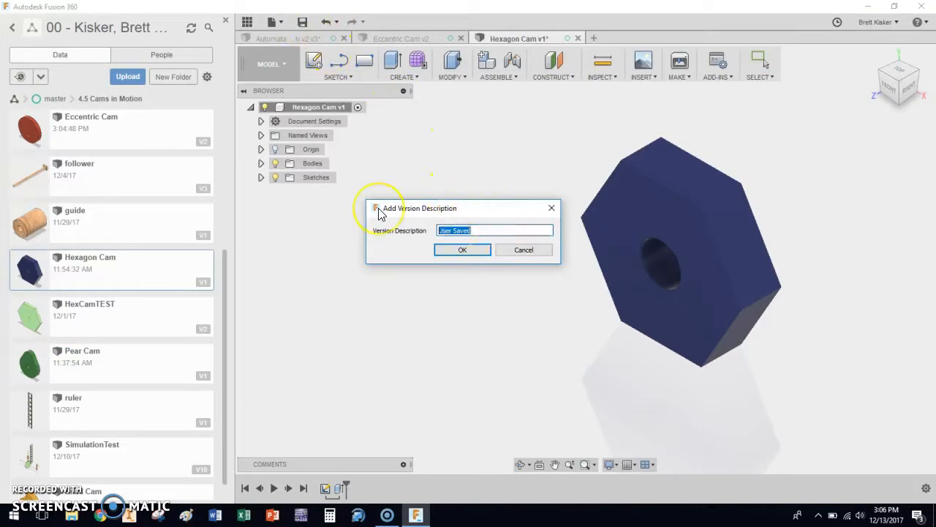
text(Dia =)
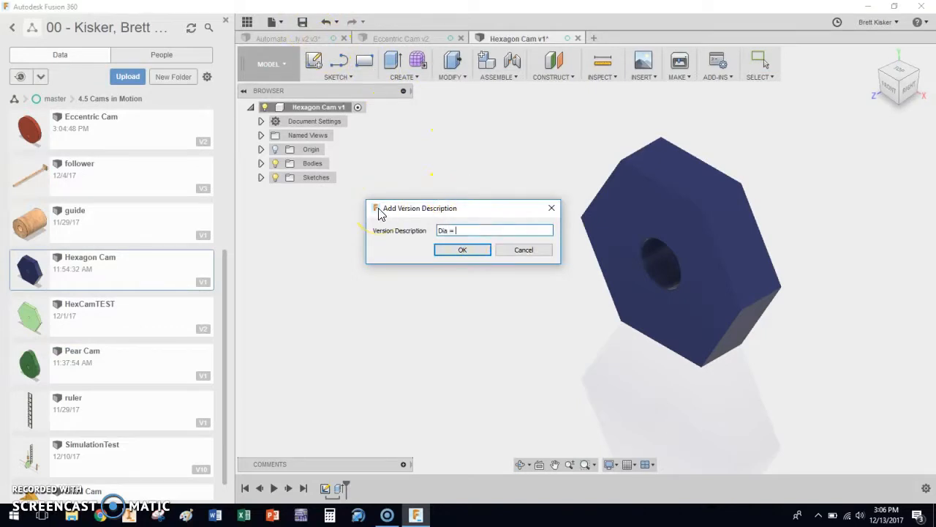
click(462, 249)
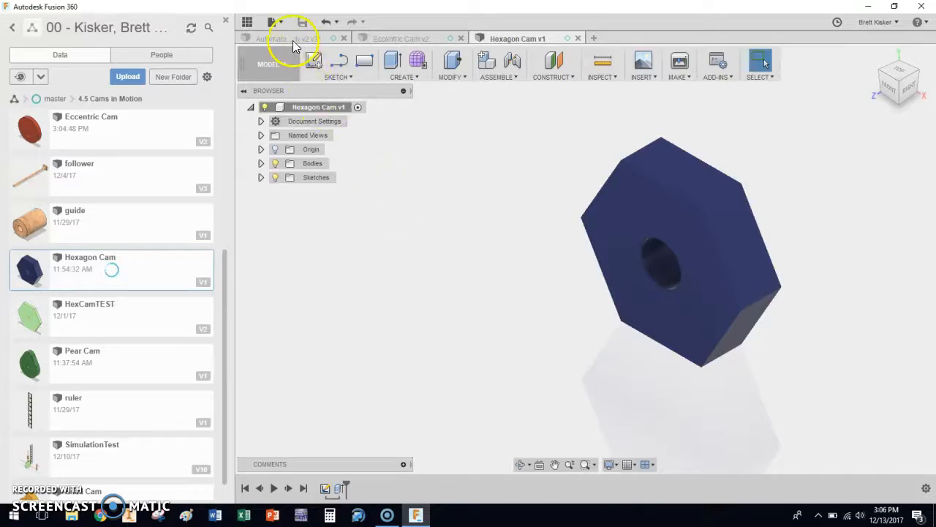
Update the Automata Assembly to Hexagon Cam v2 and reposition the cam
click(285, 38)
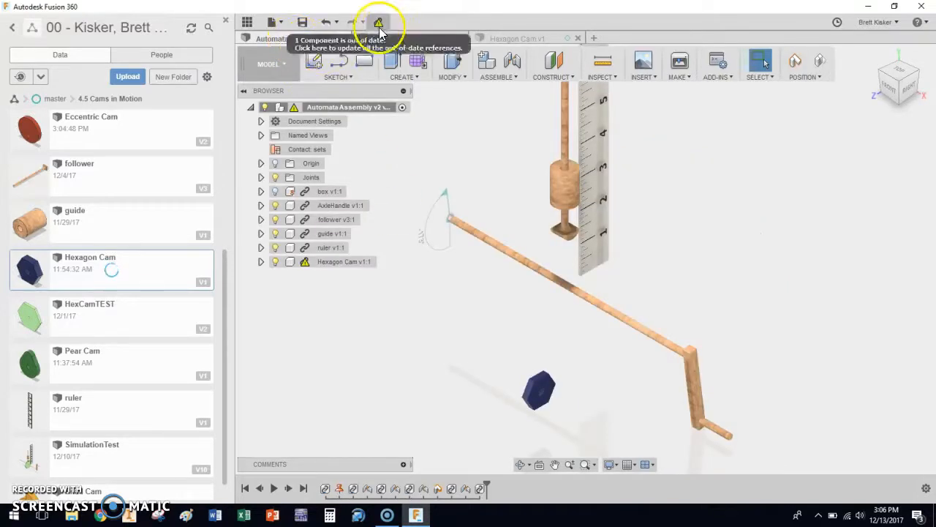
click(379, 23)
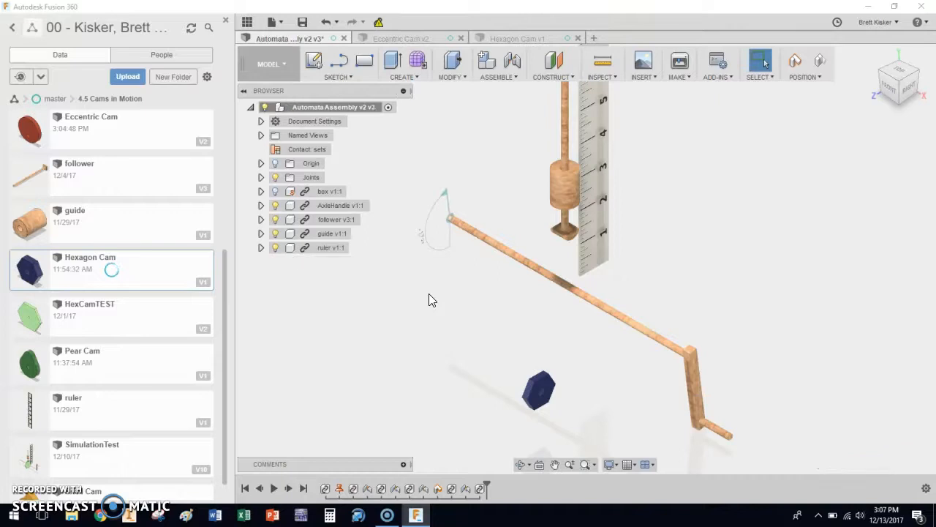
click(538, 391)
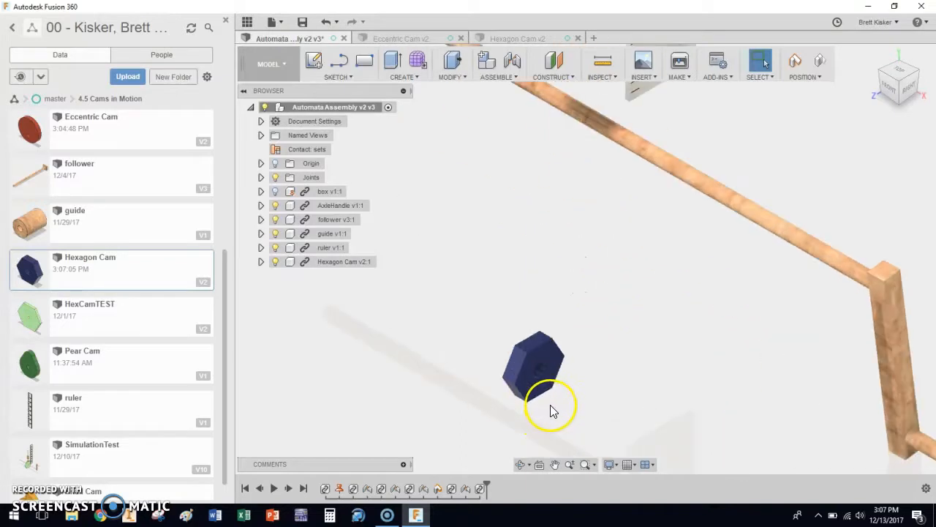
drag(553, 410, 556, 421)
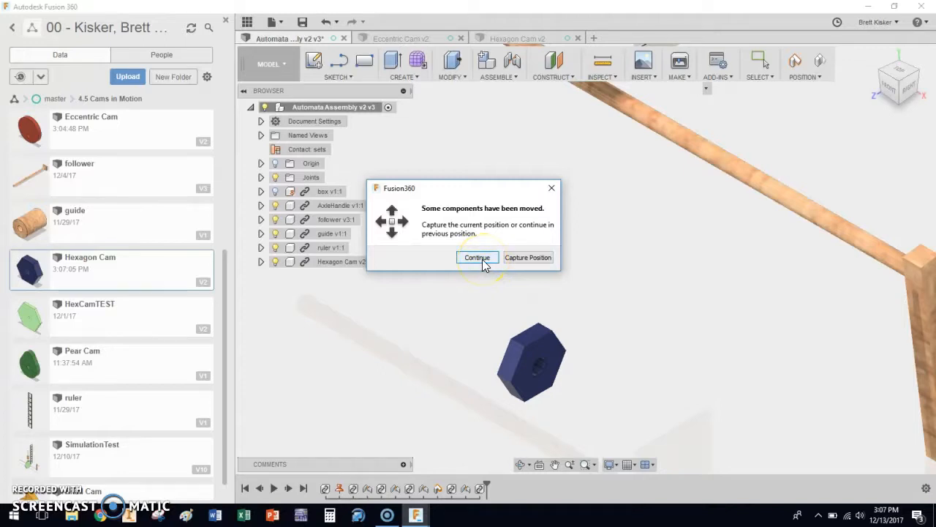
Rigidly join the Hexagon Cam to the axle below the follower with -0.039 in offset
click(476, 256)
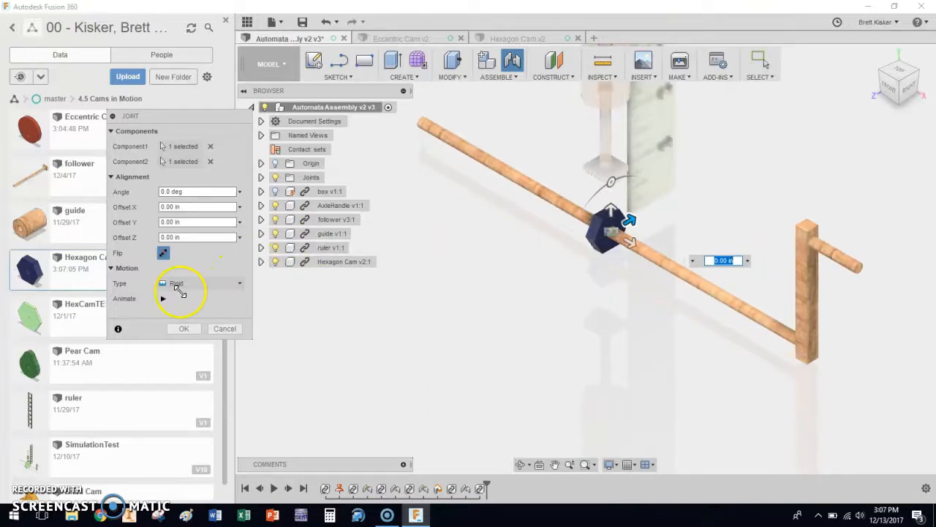
mouse_move(889, 91)
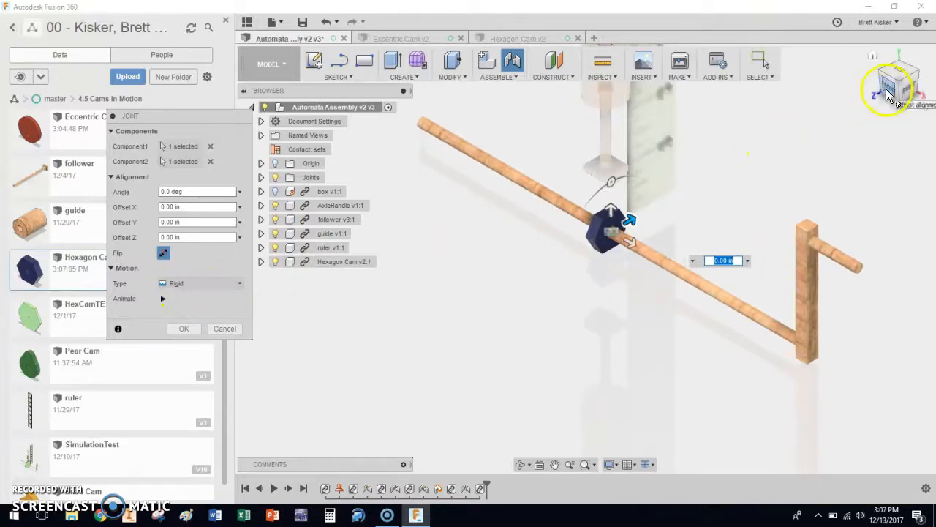
click(890, 88)
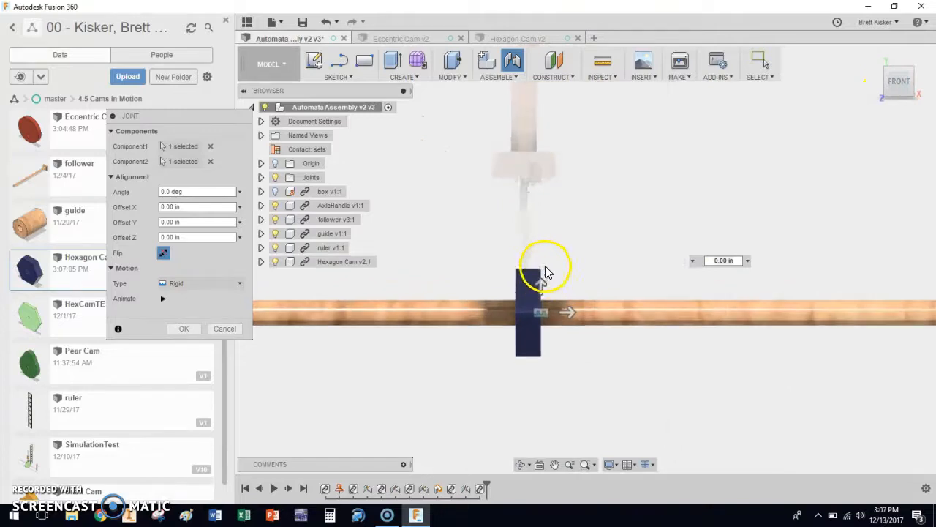
mouse_move(563, 313)
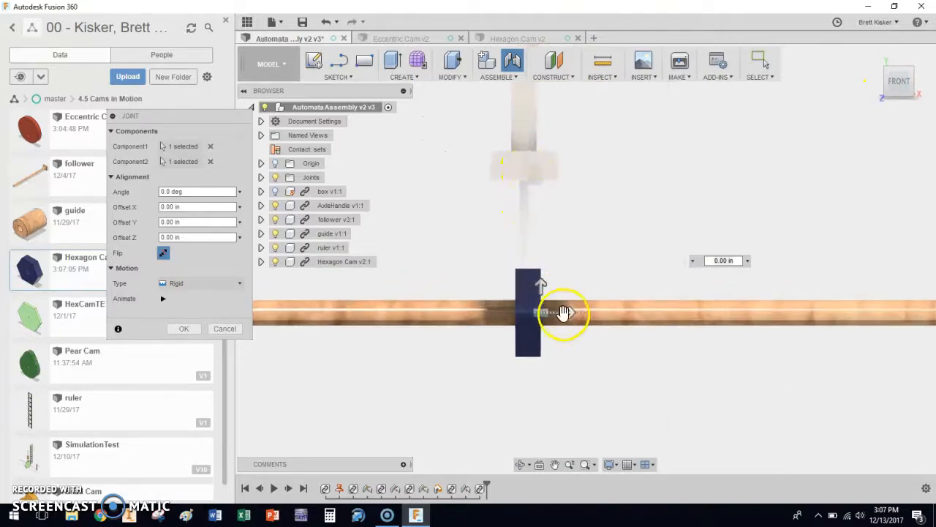
drag(563, 313, 560, 315)
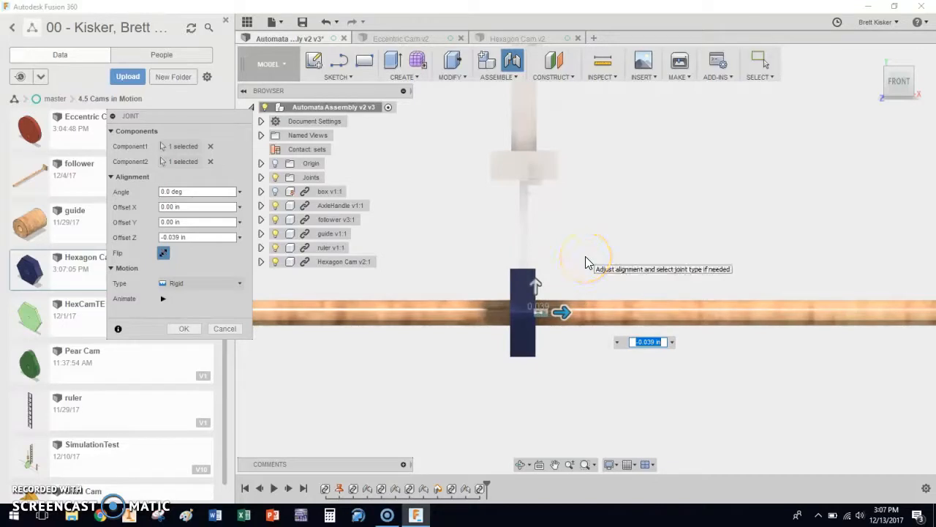
click(184, 328)
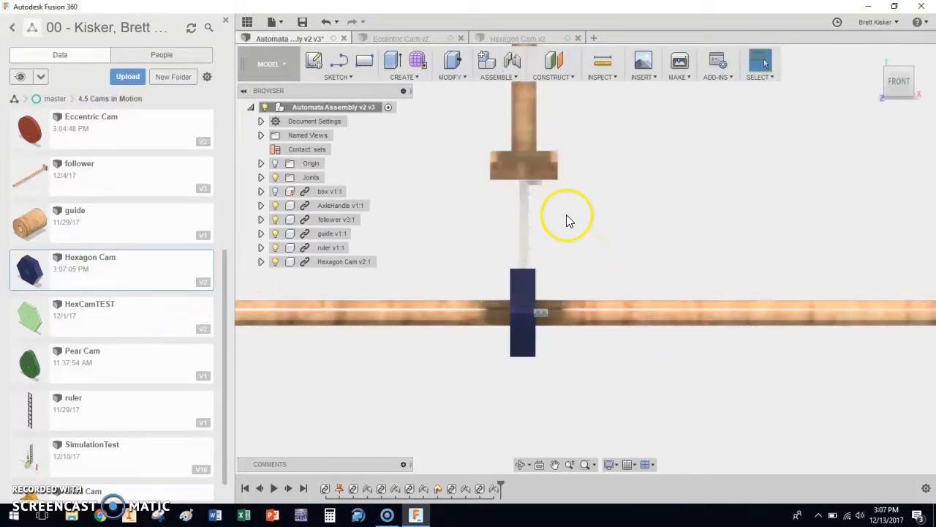
mouse_move(820, 139)
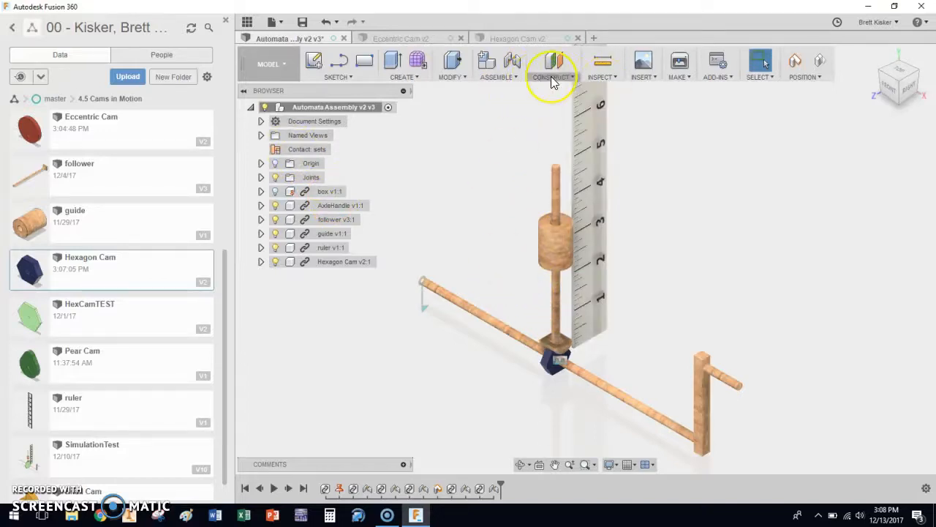
Create a new contact set with the follower and the Hexagon Cam as touching components
click(497, 64)
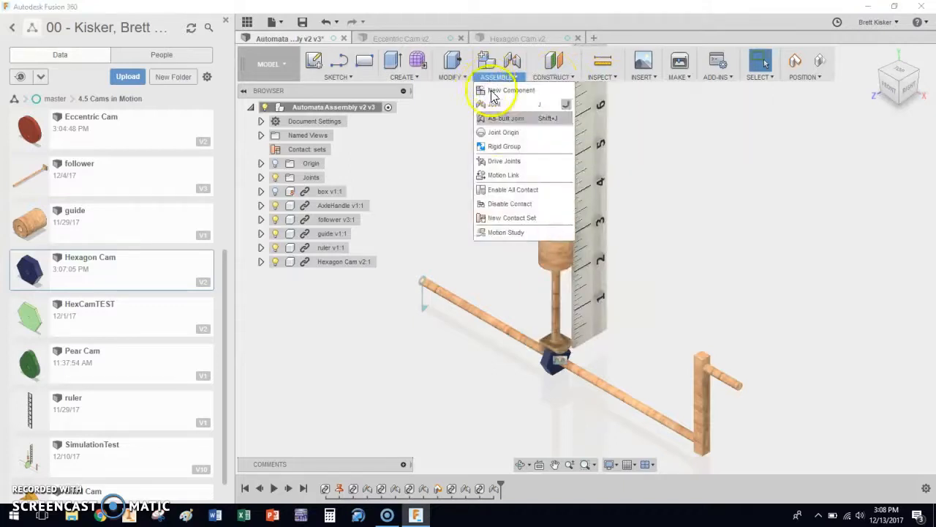
click(512, 217)
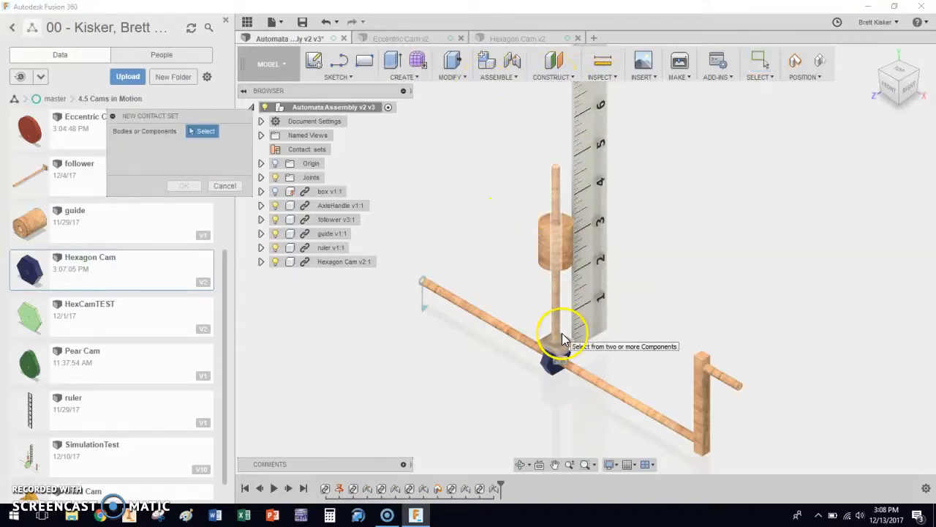
click(556, 337)
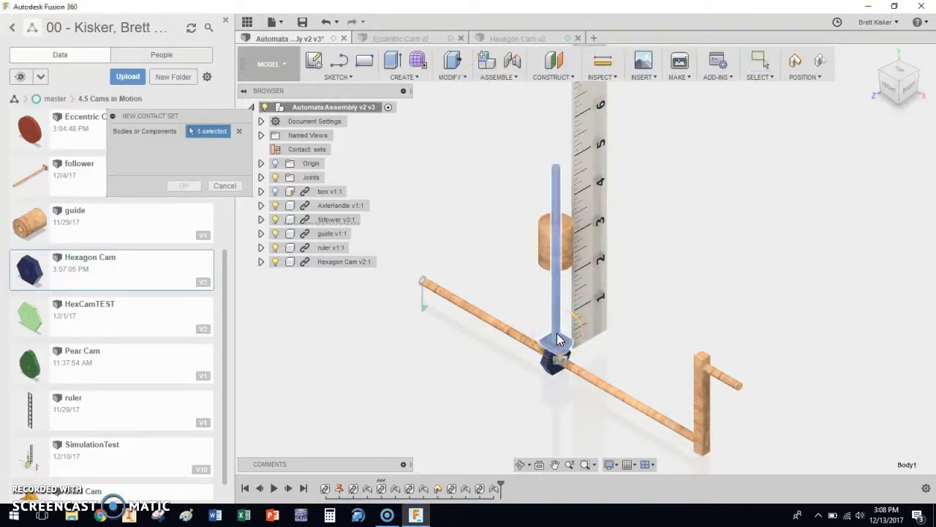
click(556, 358)
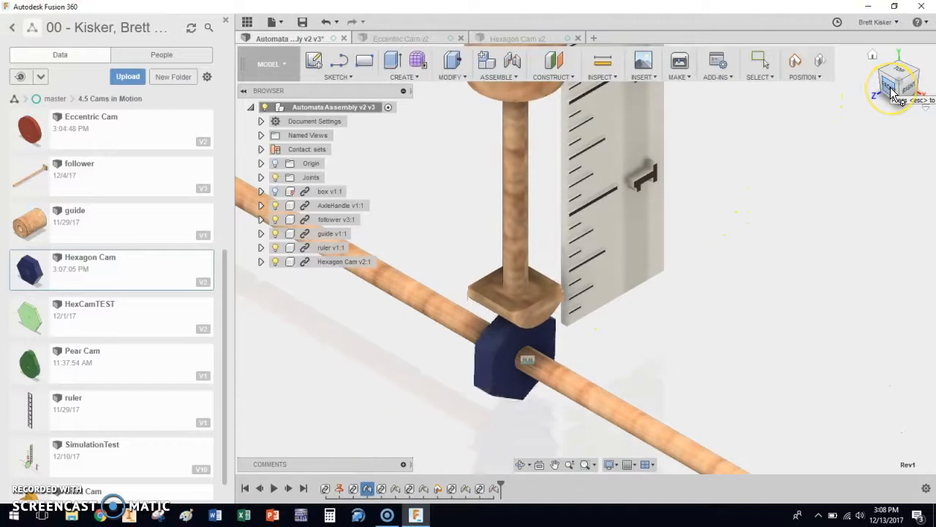
View the mechanism from the Front, expand the Joints list, and open the Rev1 joint's options
click(898, 88)
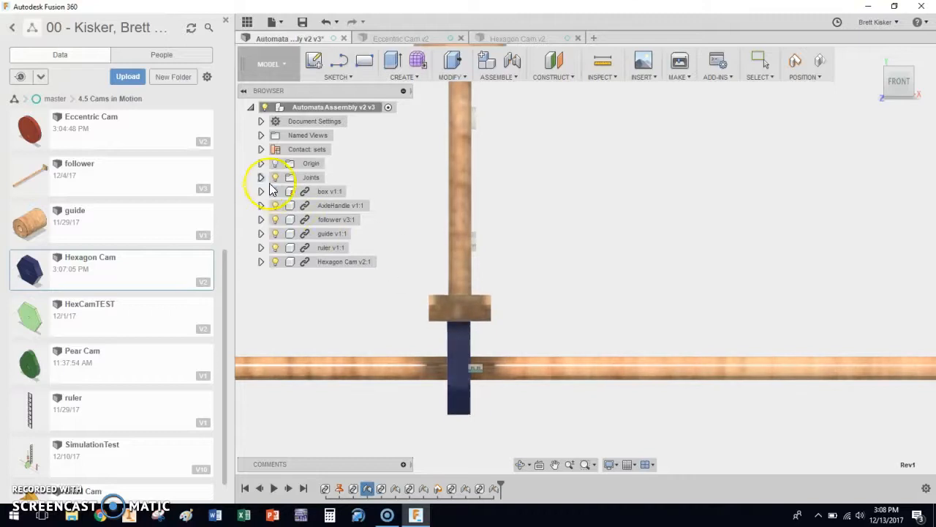
click(261, 177)
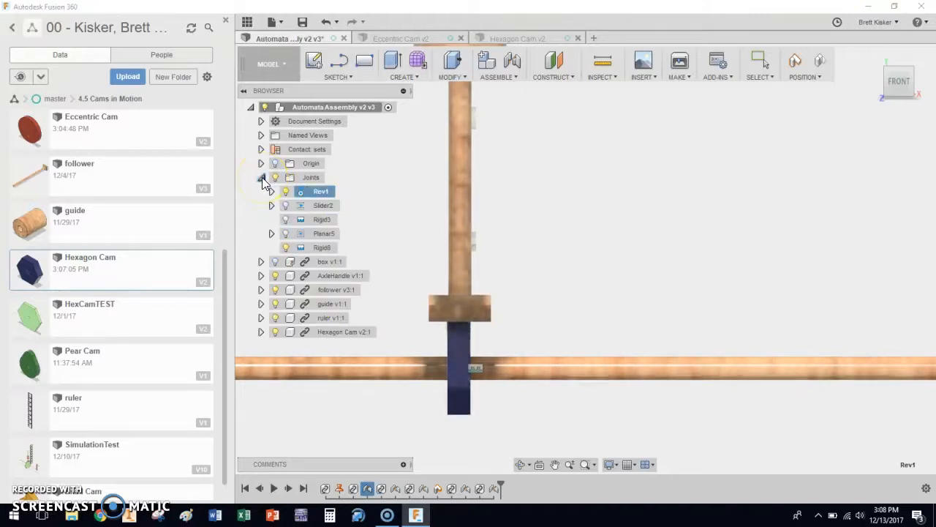
click(323, 205)
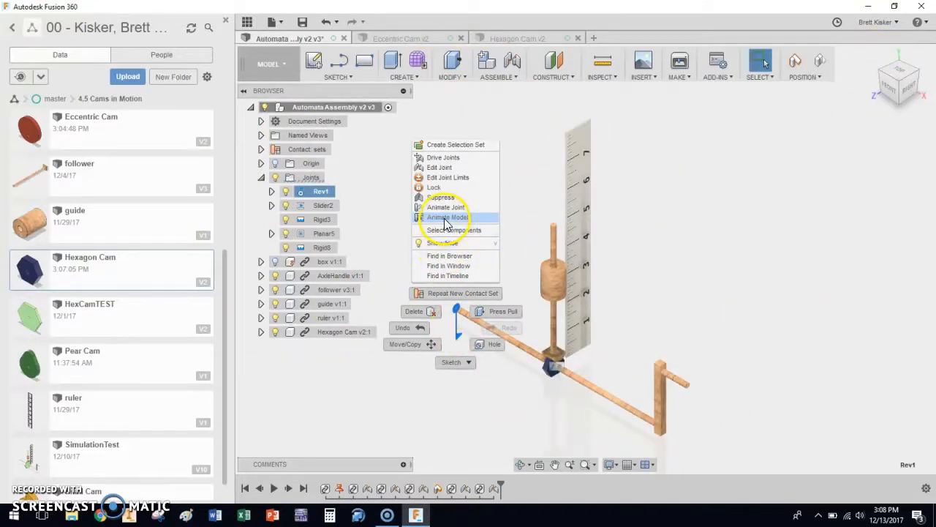
Animate the whole model so the hexagon cam turns, undo it, then re-run the animation
click(447, 217)
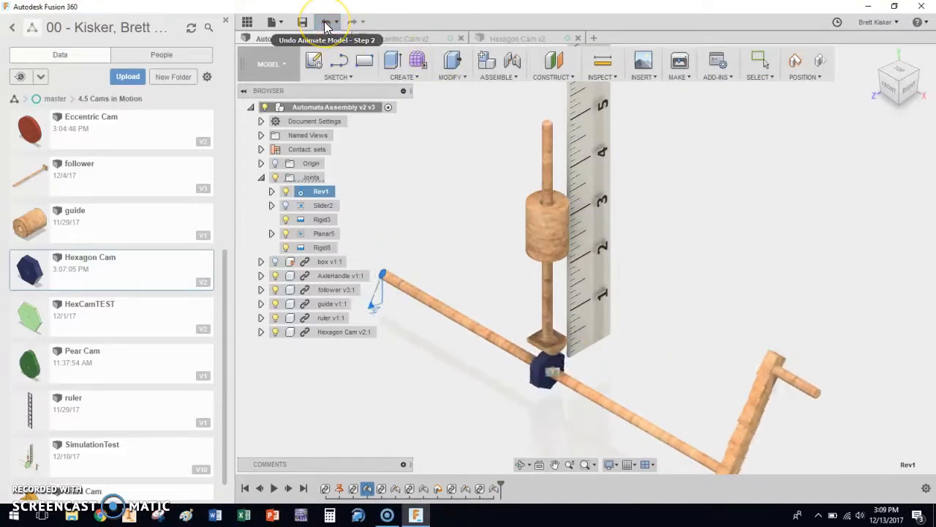
click(324, 22)
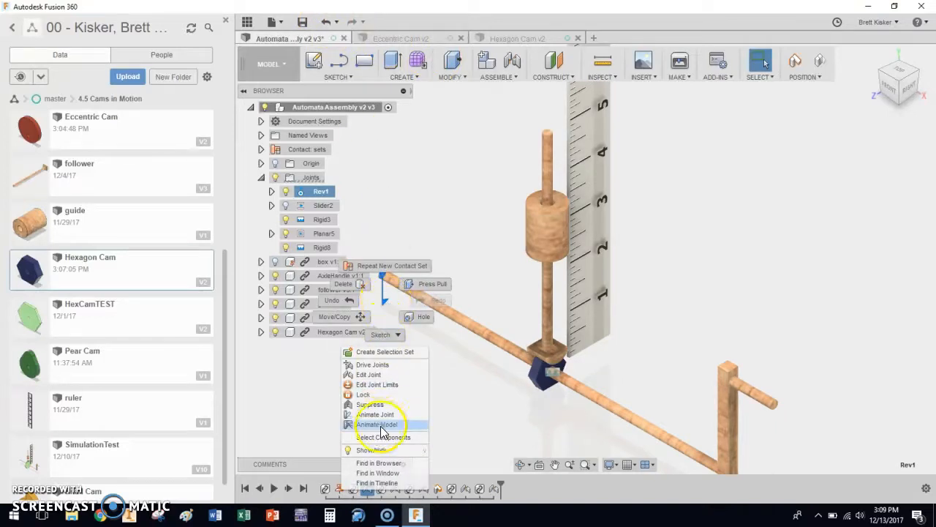
click(377, 424)
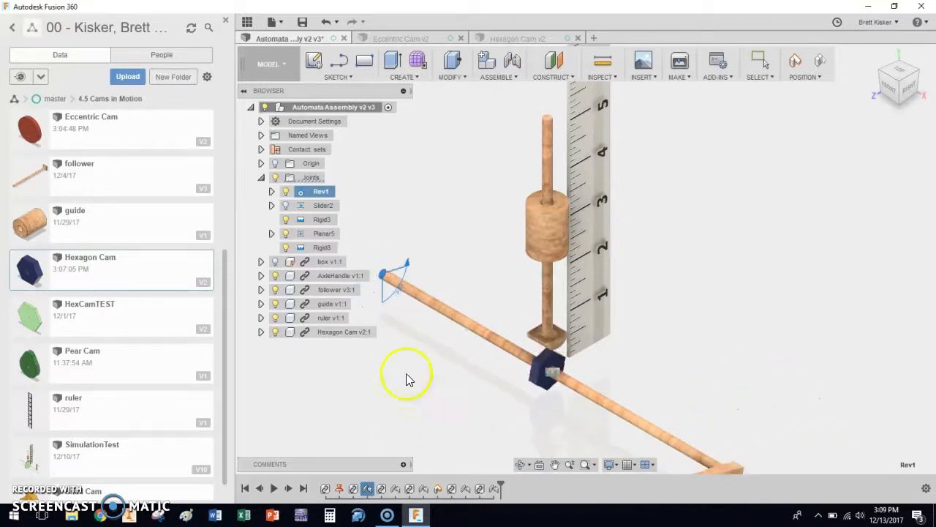
End the animation, glance at the Eccentric Cam design, and return to the automata assembly
click(274, 488)
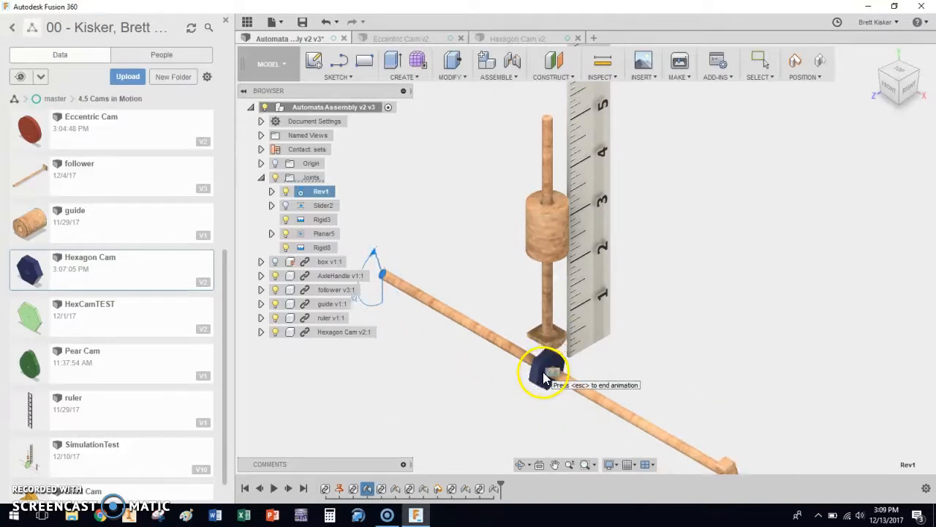
click(401, 38)
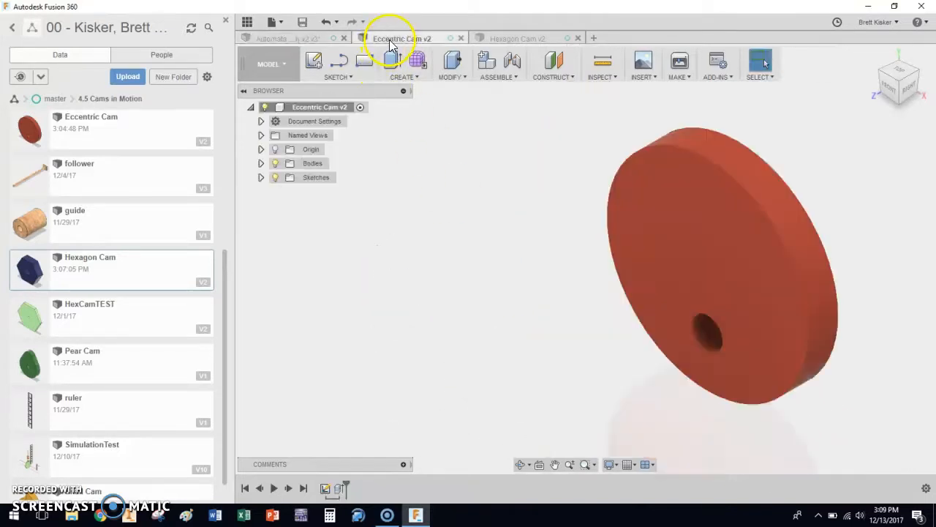
click(289, 38)
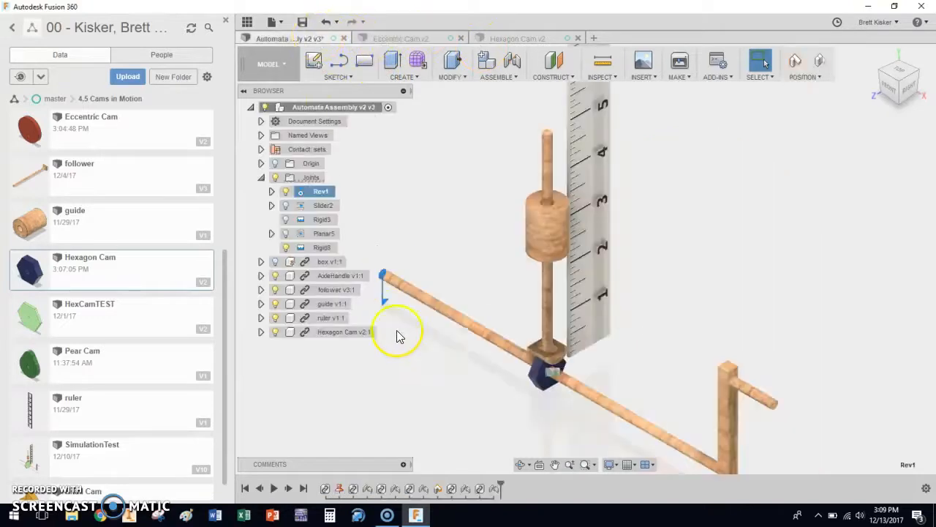